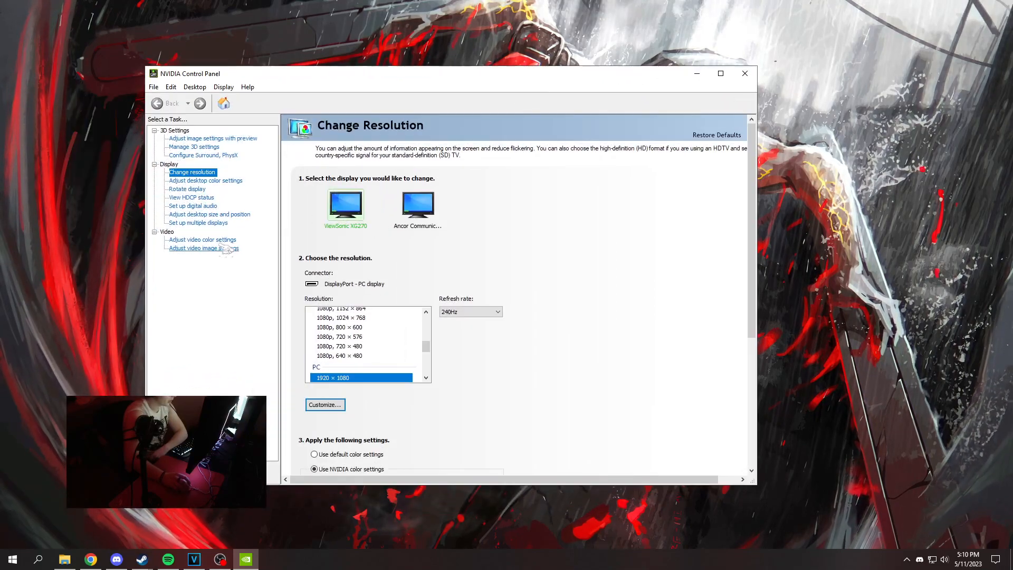
Step: In NVIDIA Control Panel, select the 1440 x 1080 entry from the custom resolutions list
left_click(209, 214)
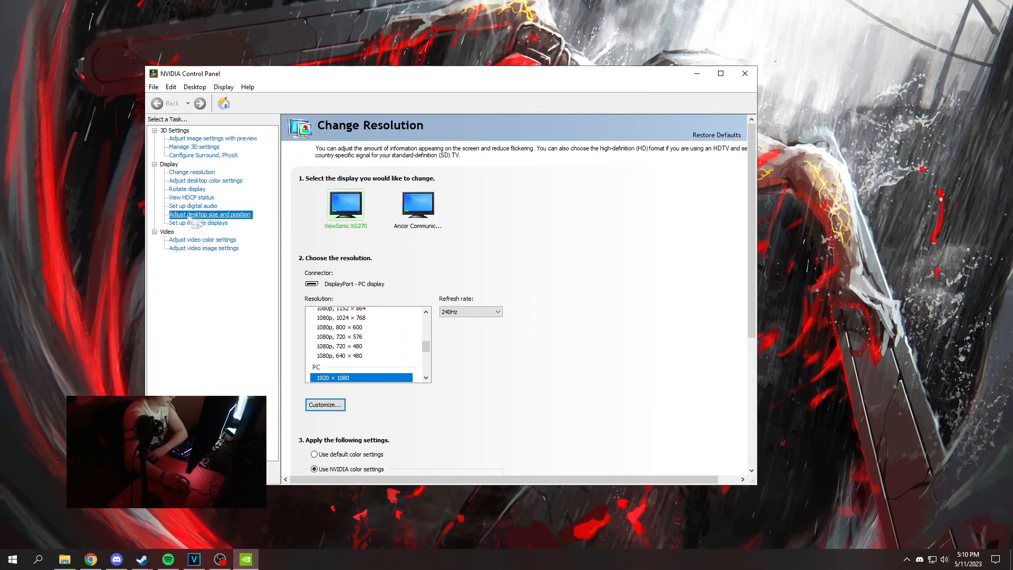
left_click(209, 214)
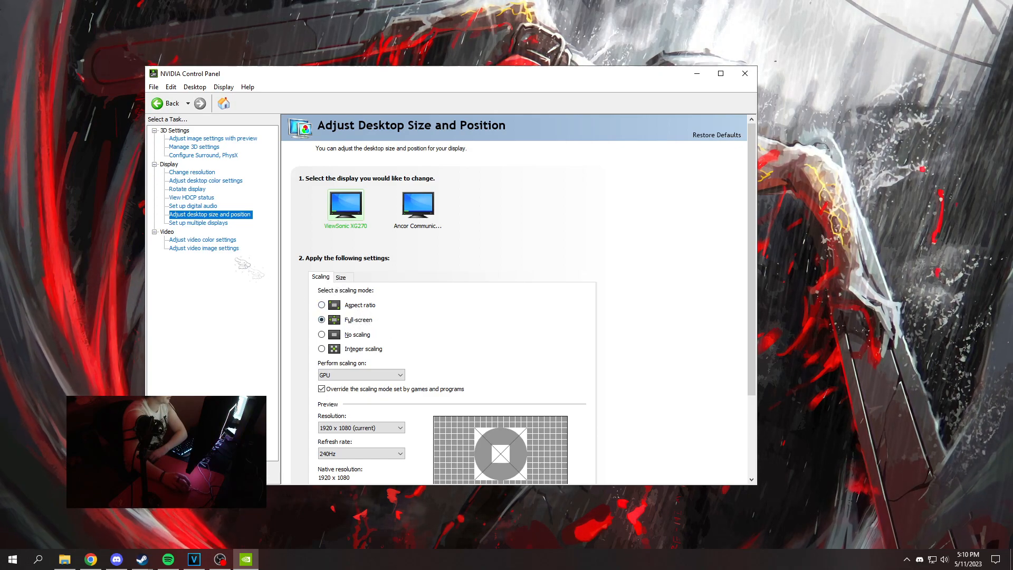
left_click(192, 171)
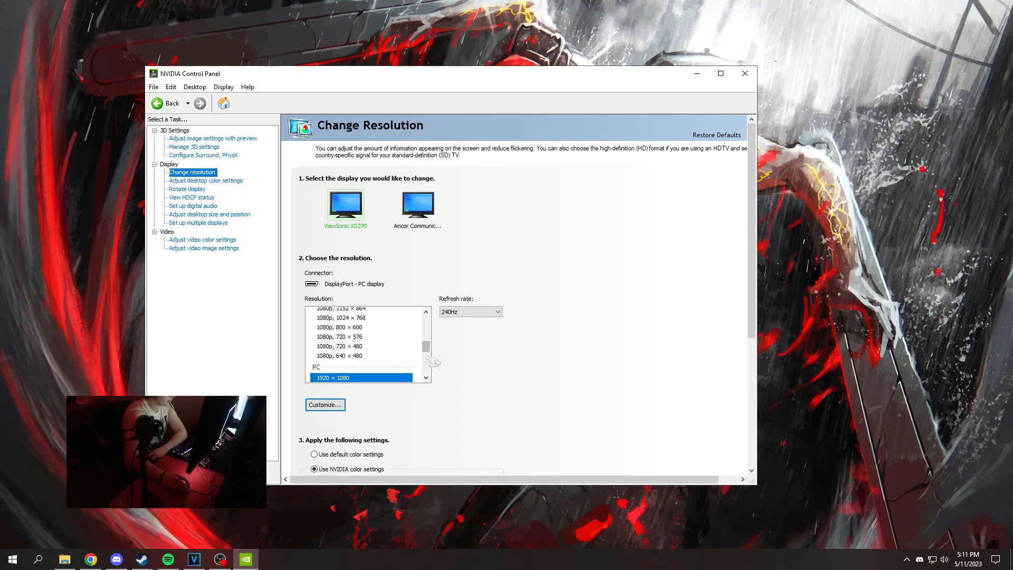
left_click(324, 404)
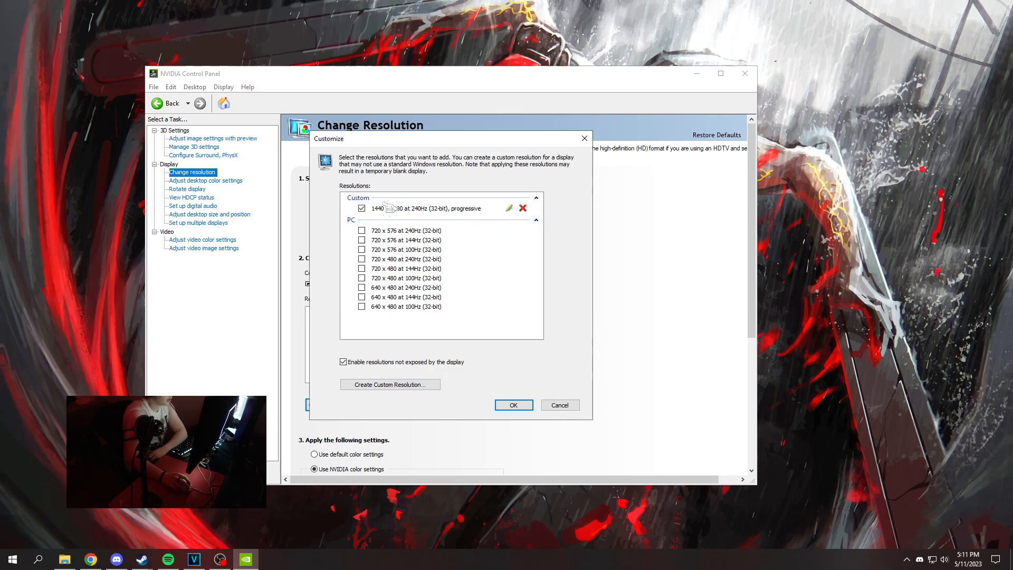
left_click(442, 208)
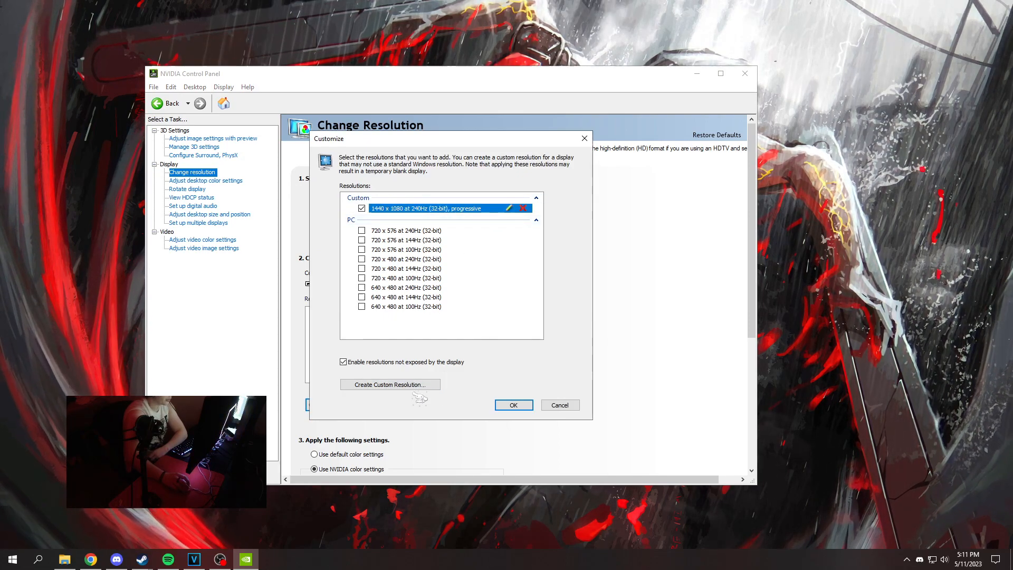
Step: Run the new custom resolution test, dismiss the duplicate warning and close the dialog
left_click(389, 384)
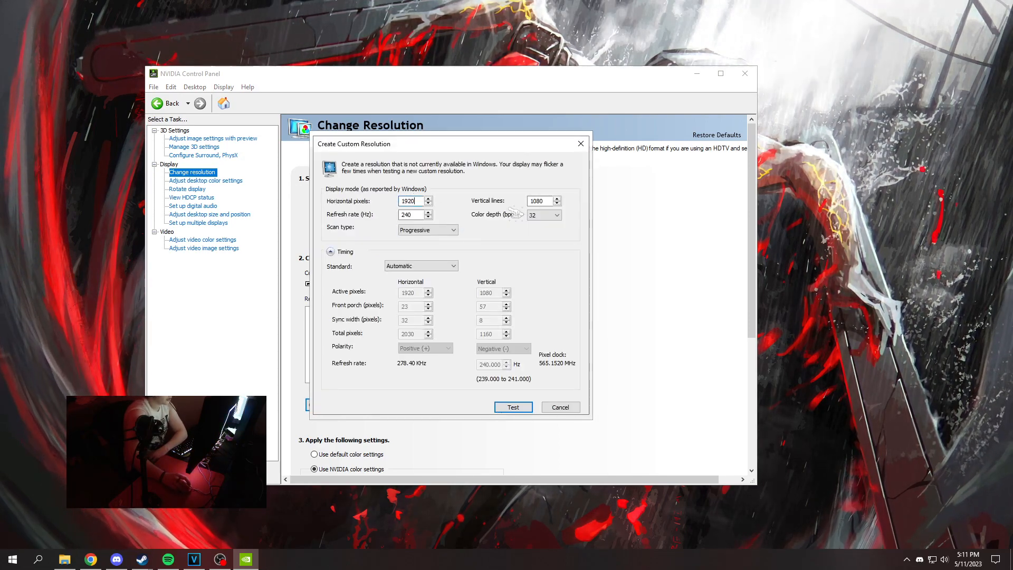
triple_click(410, 215)
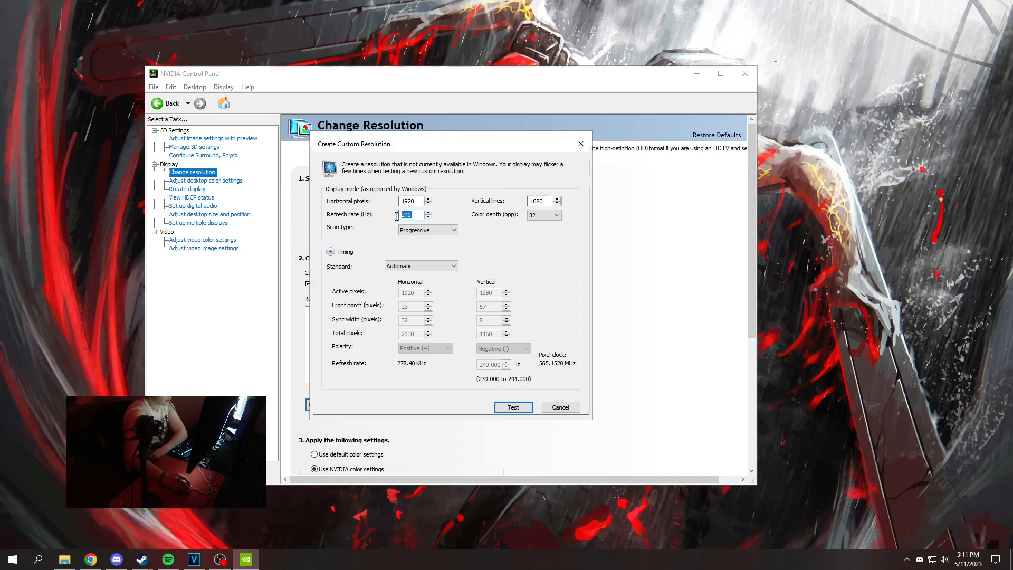
left_click(513, 408)
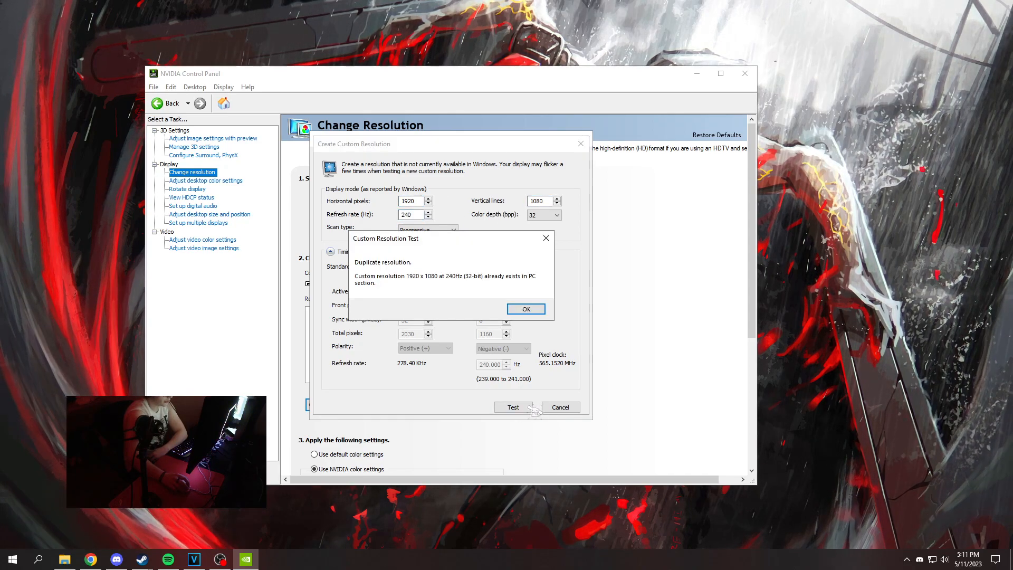
left_click(526, 308)
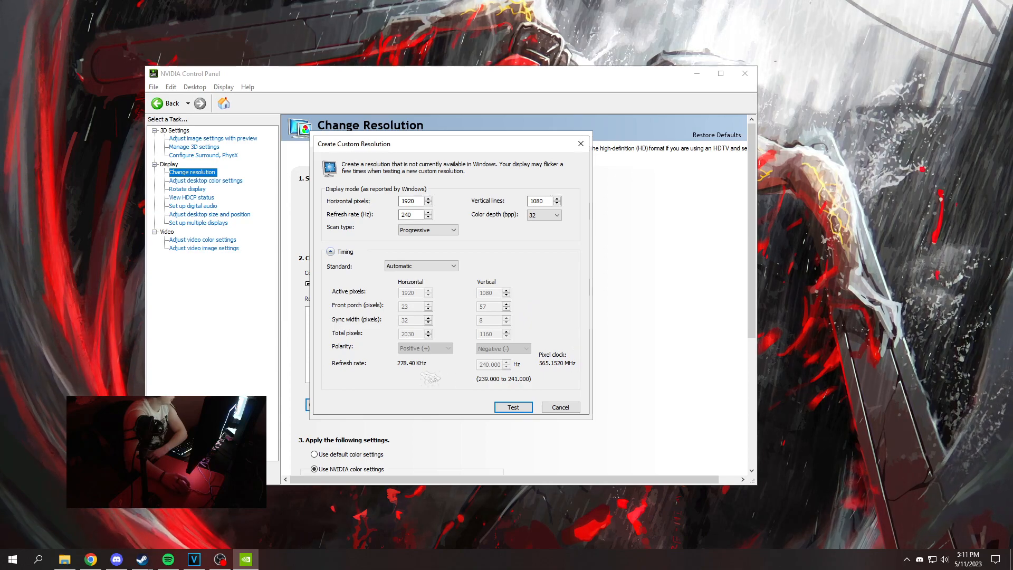
left_click(559, 408)
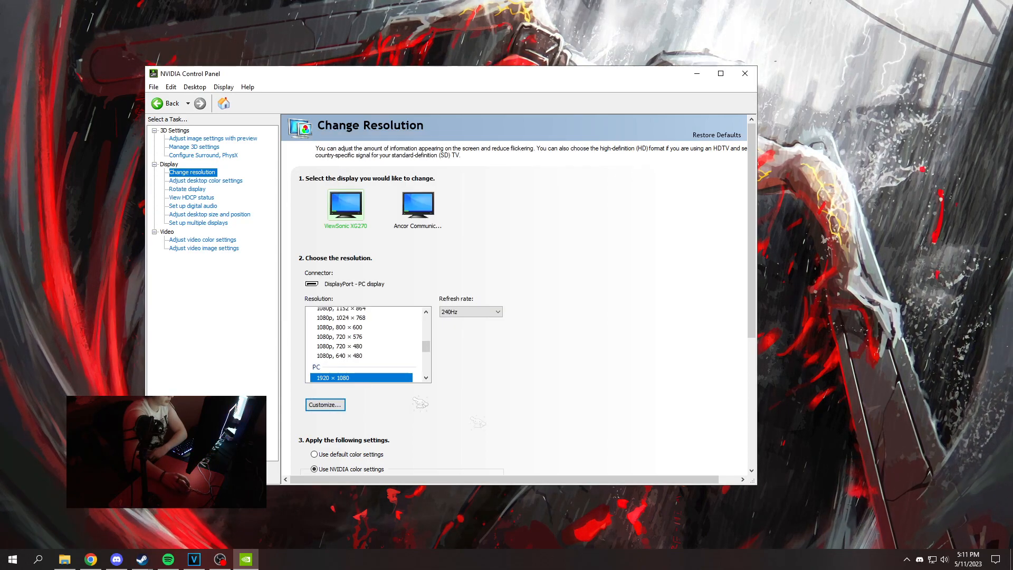
scroll("up", 3)
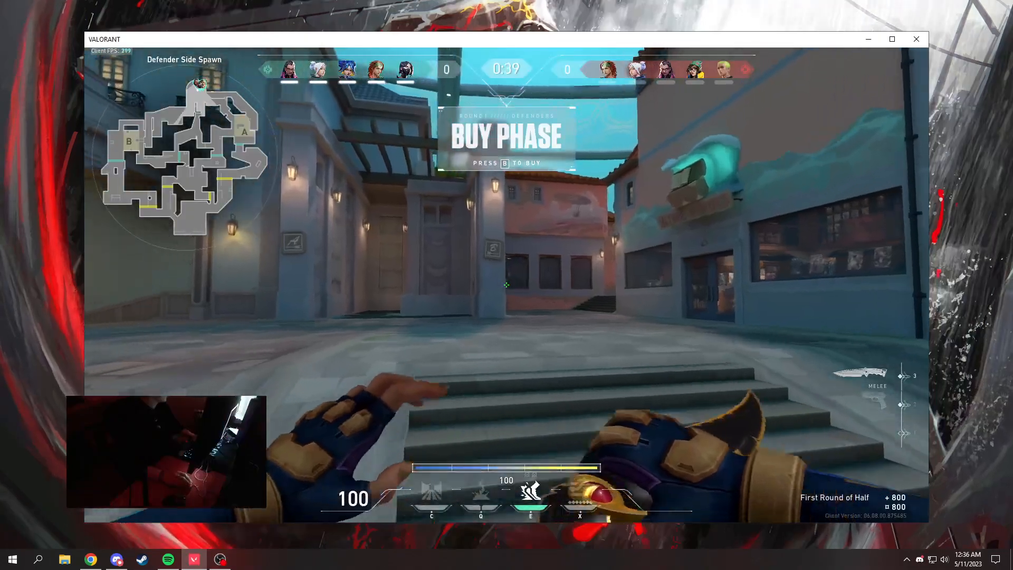
Step: Set Valorant's video resolution to Custom in windowed mode and minimise the game
key("Escape")
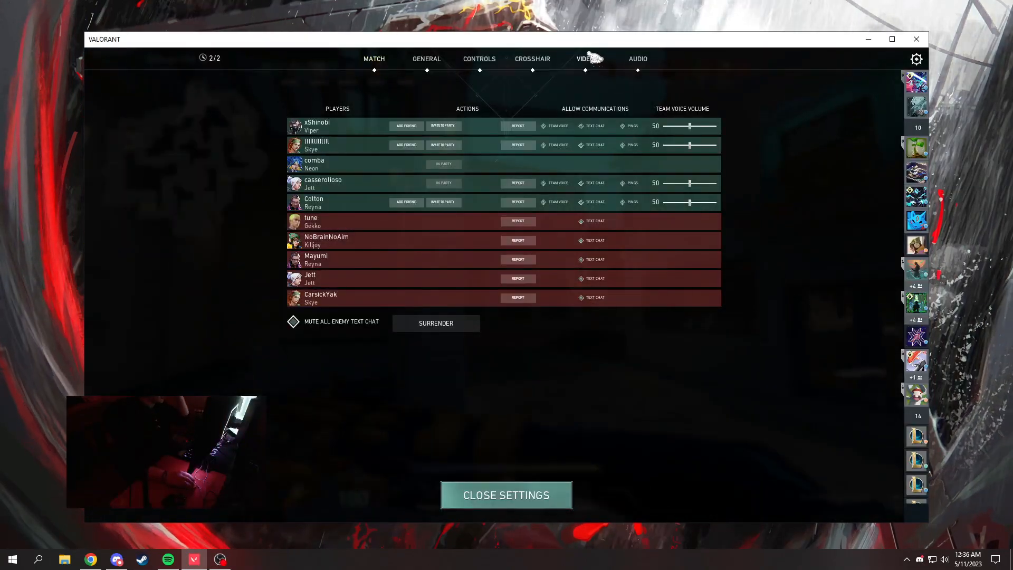
left_click(585, 59)
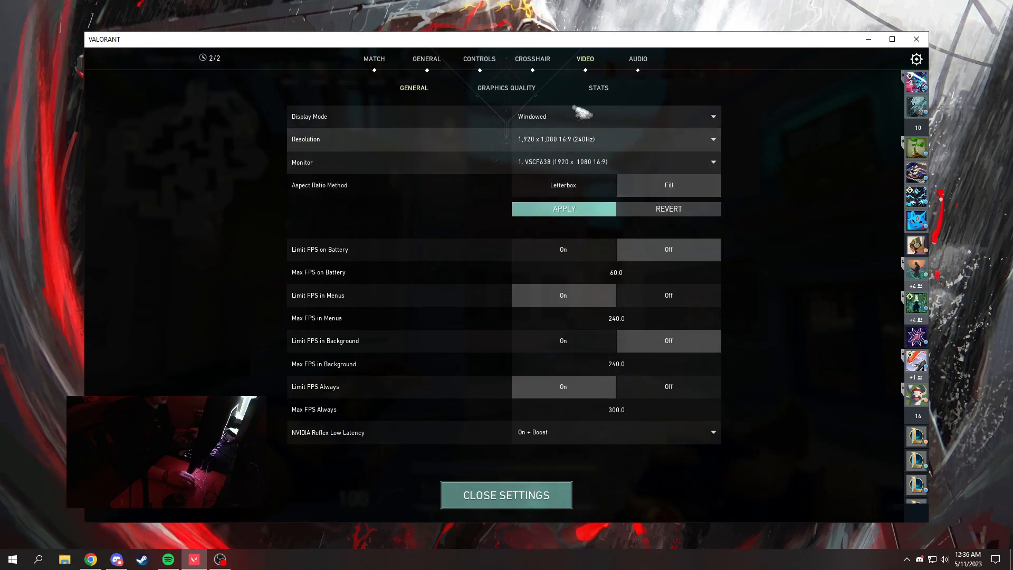
left_click(891, 40)
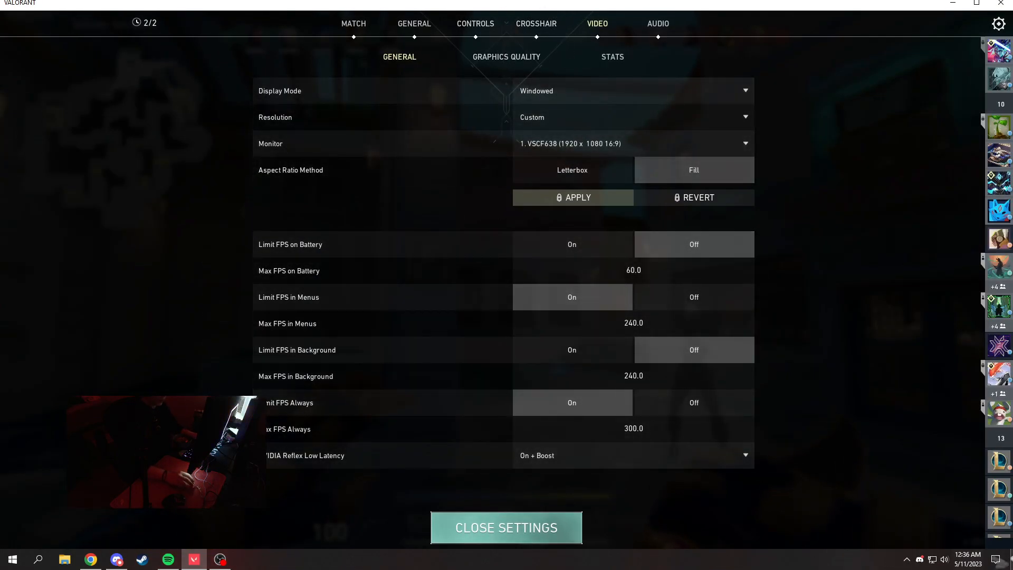
left_click(506, 528)
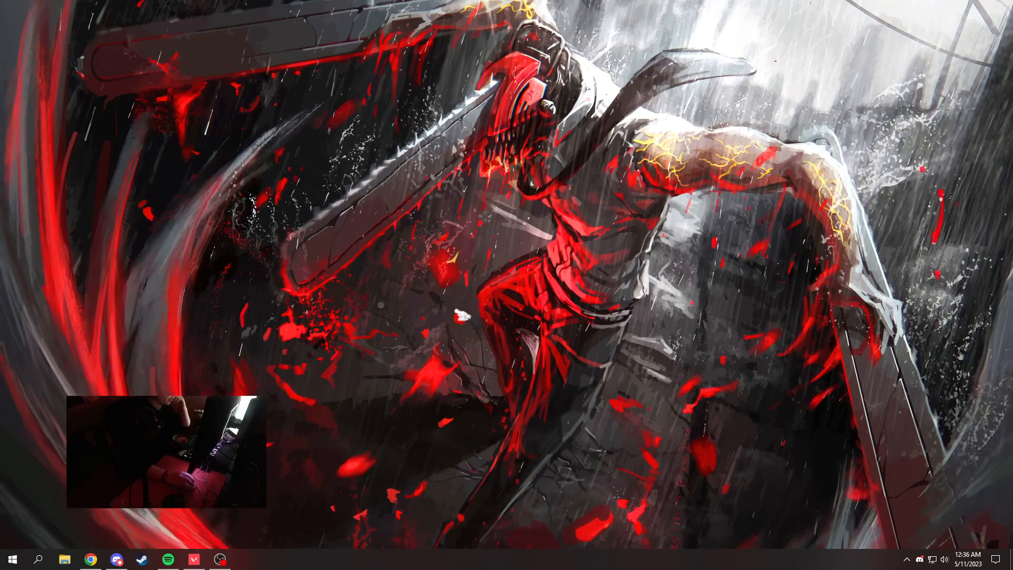
Step: From the desktop context menu, apply the 1440 x 1080 custom resolution in NVIDIA Control Panel
right_click(462, 316)
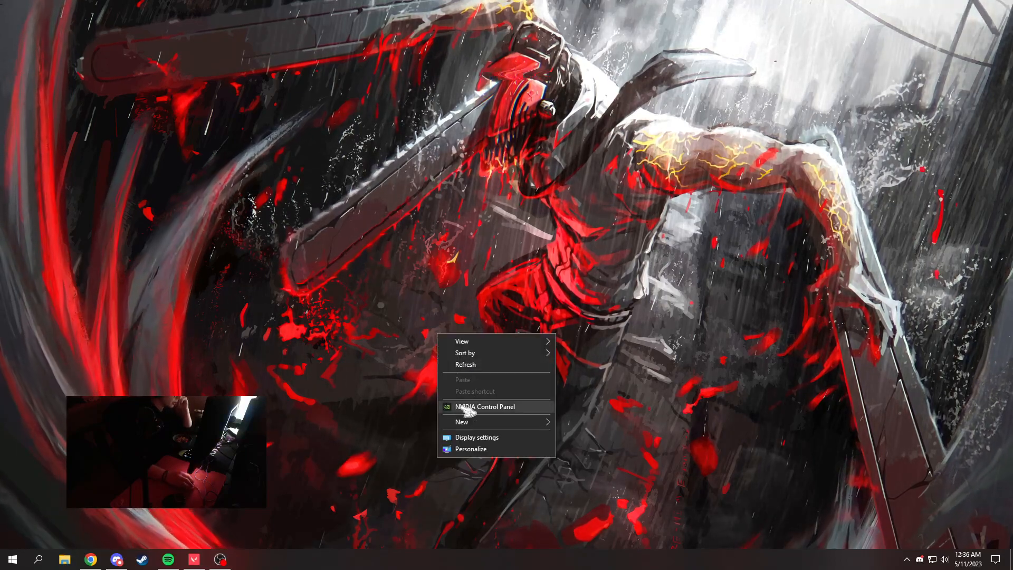
left_click(485, 406)
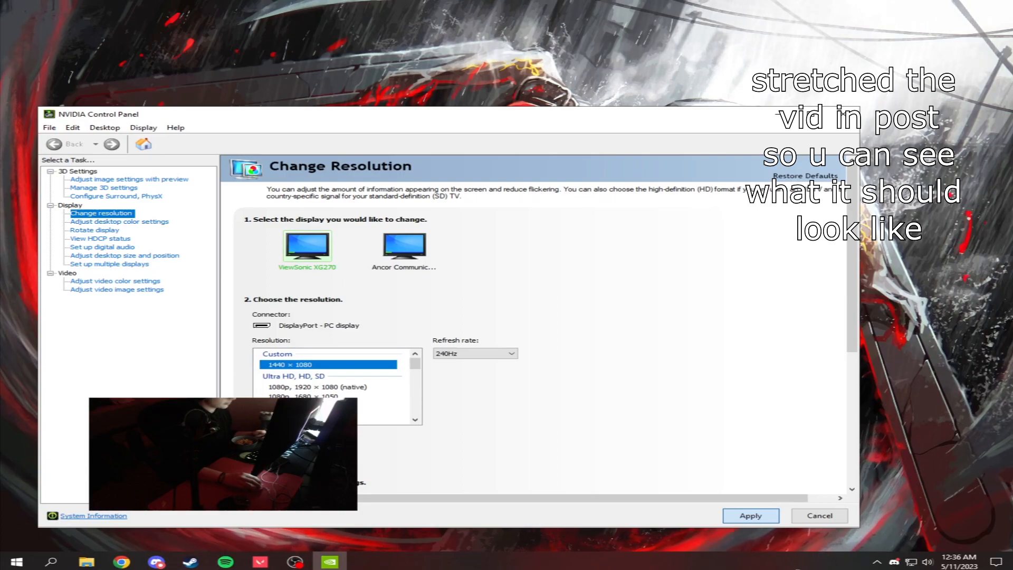
left_click(751, 515)
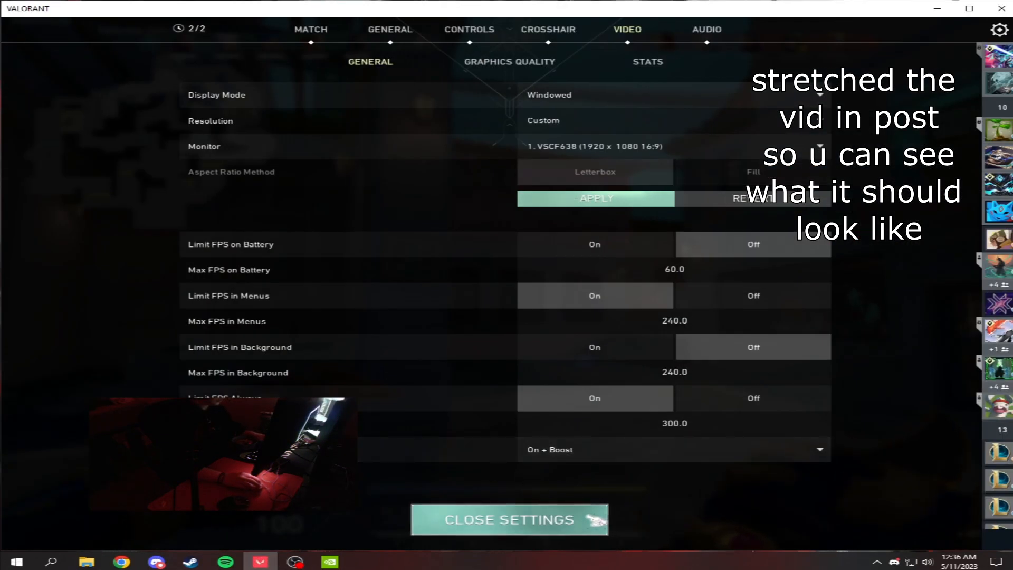
Step: Close Valorant's settings to return to the match at the stretched resolution
left_click(509, 519)
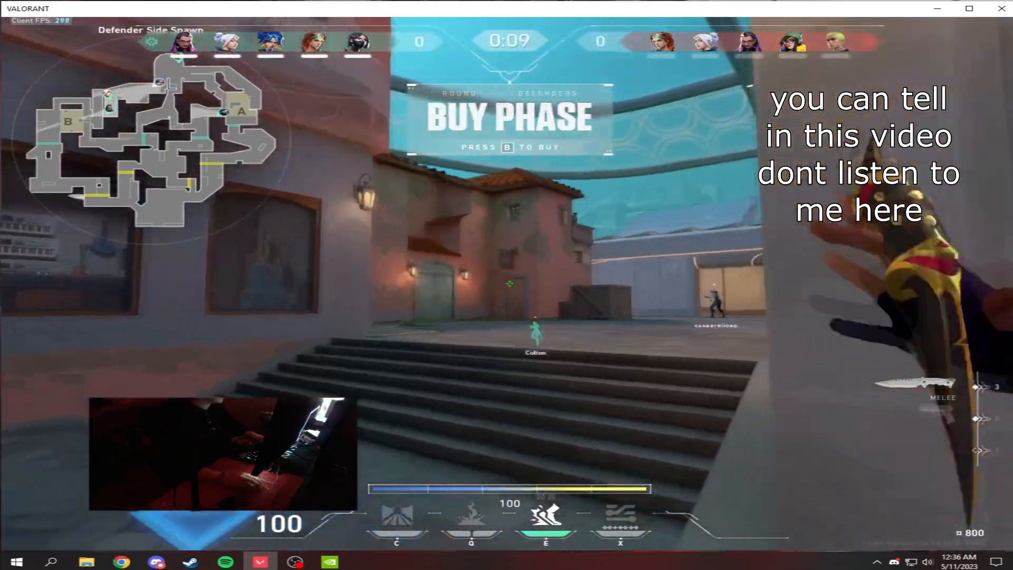